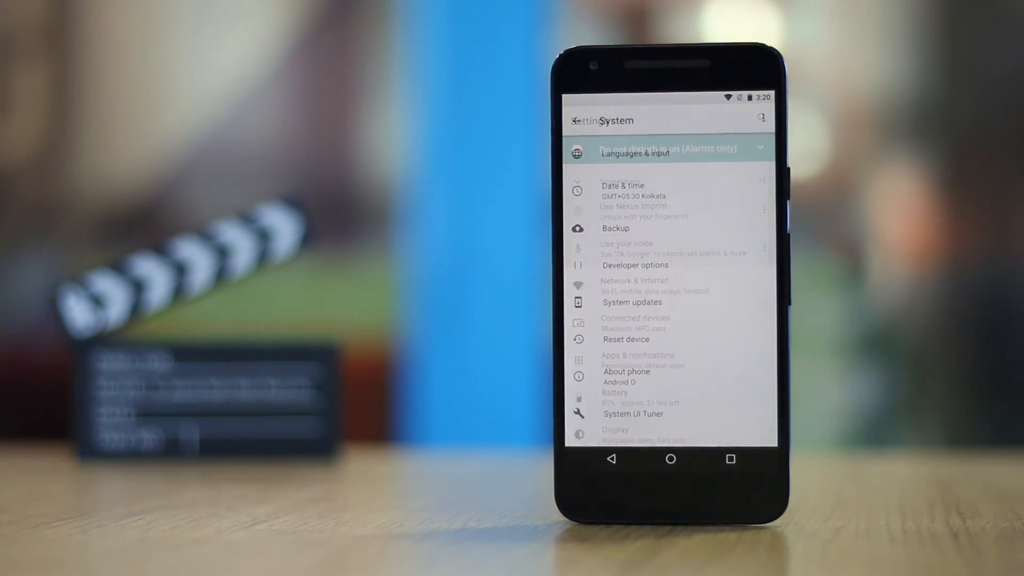
# Step: Enable the System UI Tuner past its warning and browse the left lock screen shortcut choices
pyautogui.click(632, 413)
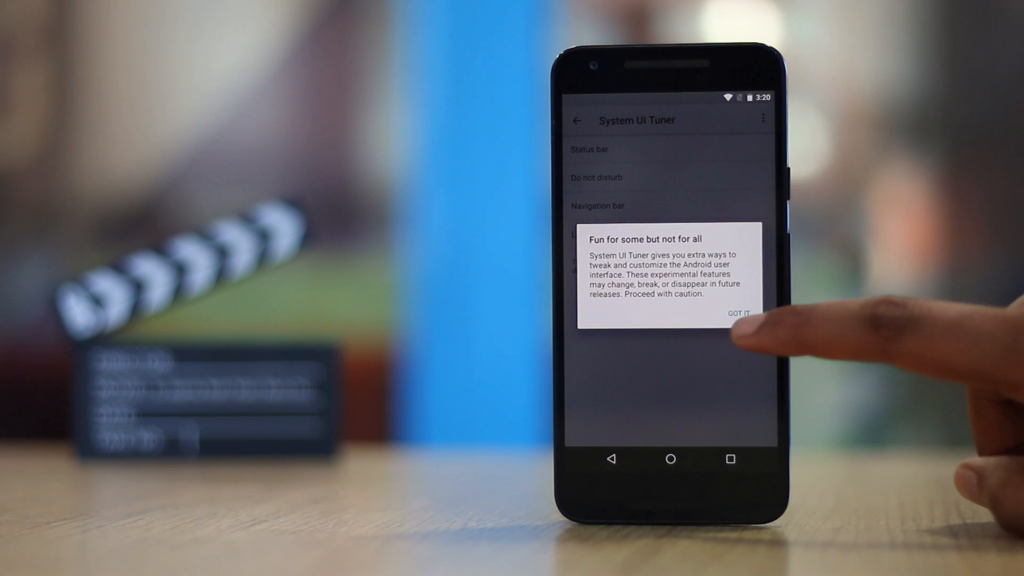
pyautogui.click(740, 312)
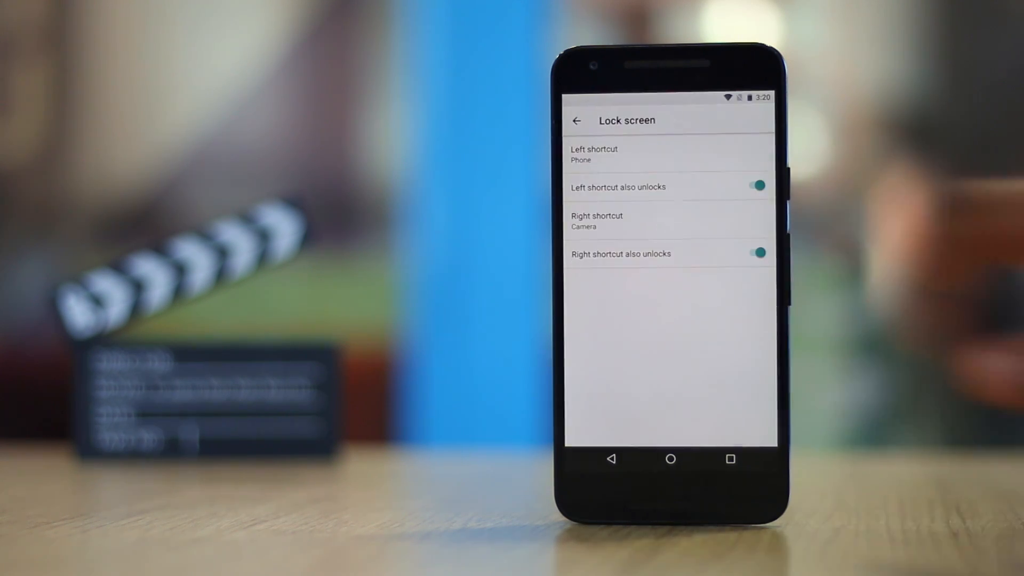
pyautogui.click(666, 154)
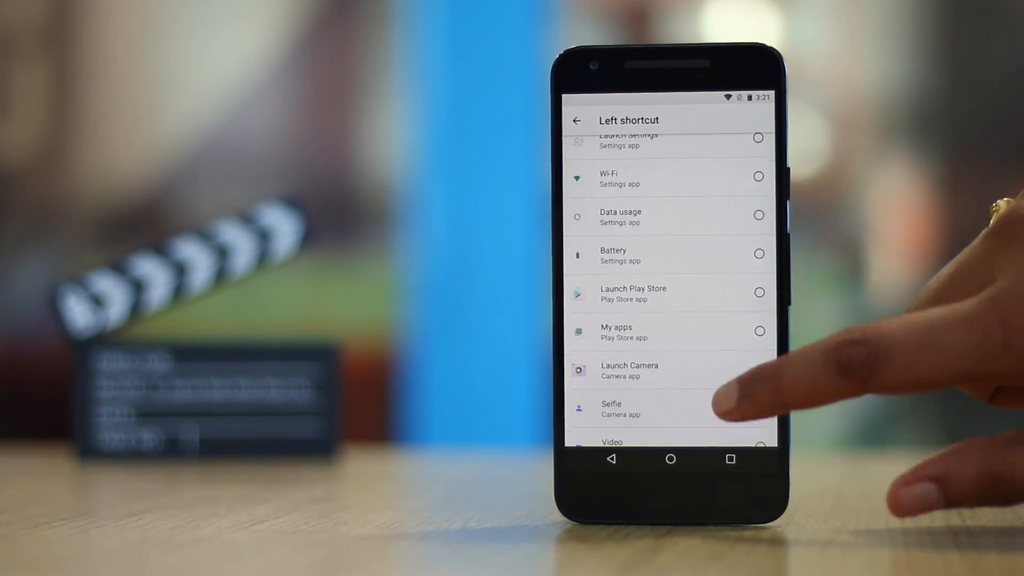
pyautogui.scroll(-3)
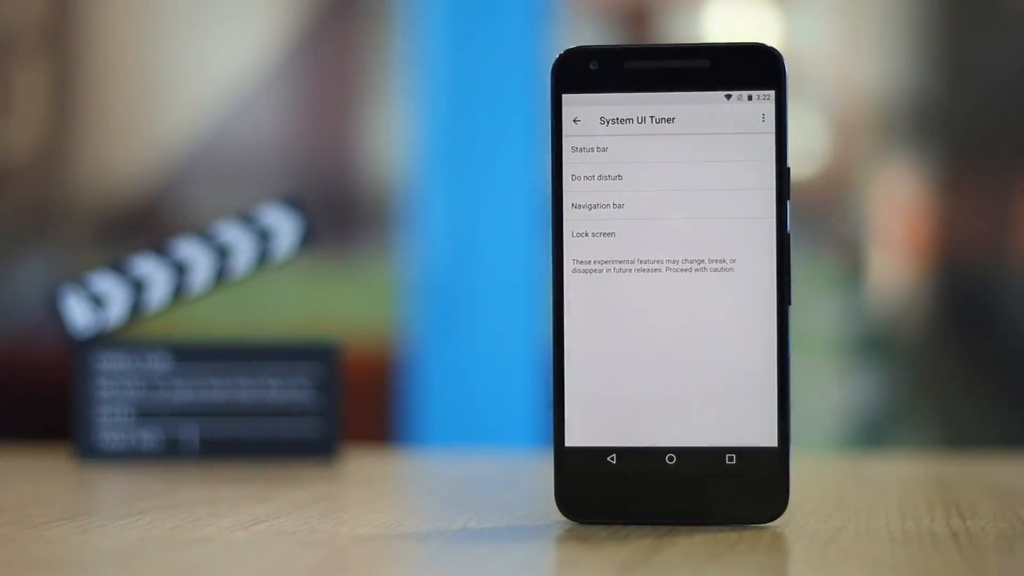
# Step: Review the navigation bar's extra right button types, then return to the Settings list
pyautogui.click(597, 206)
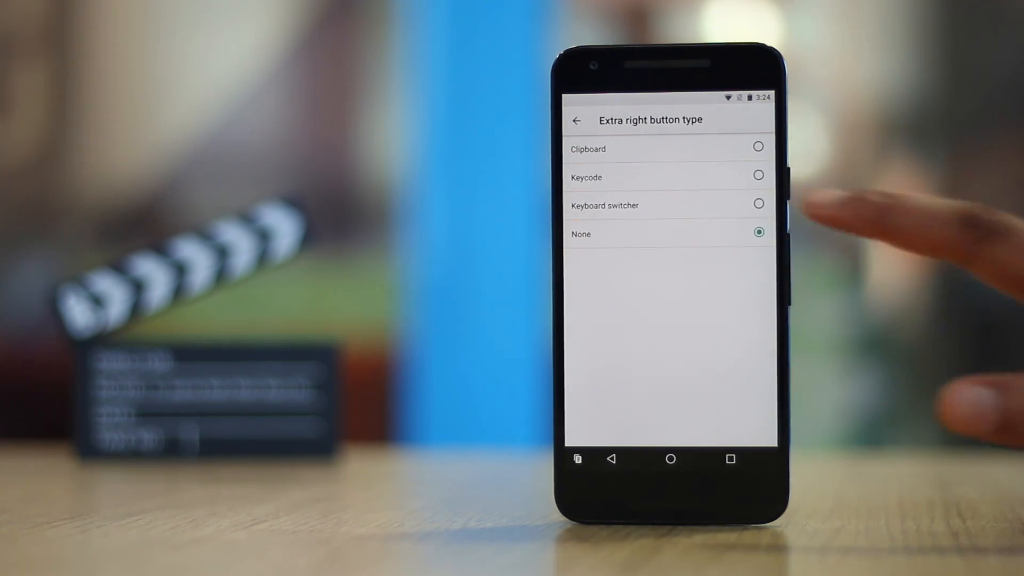
pyautogui.click(577, 121)
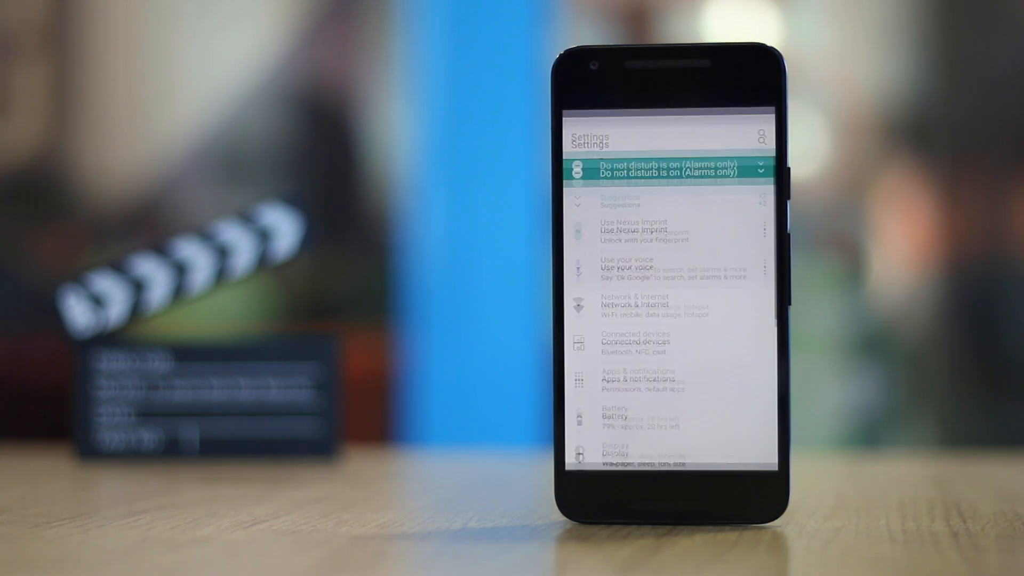
# Step: Reach Picture-in-picture access under Apps & notifications > Special access
pyautogui.click(639, 379)
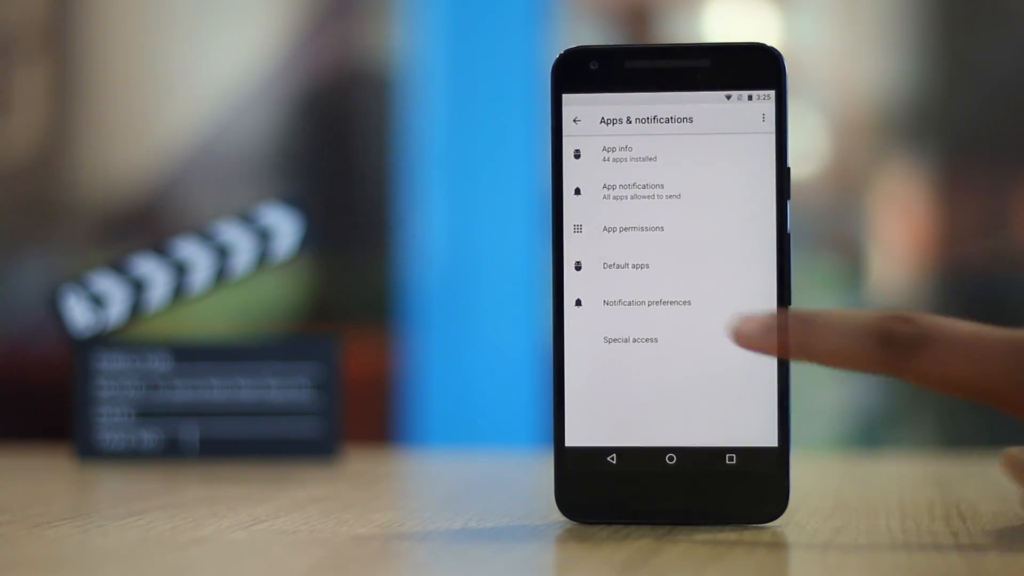
pyautogui.click(630, 339)
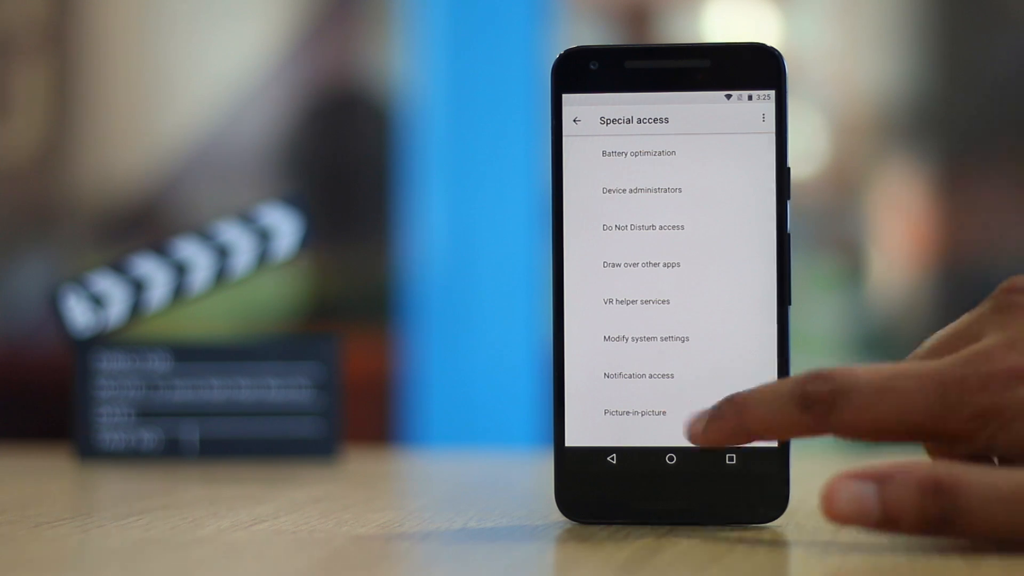
pyautogui.click(633, 412)
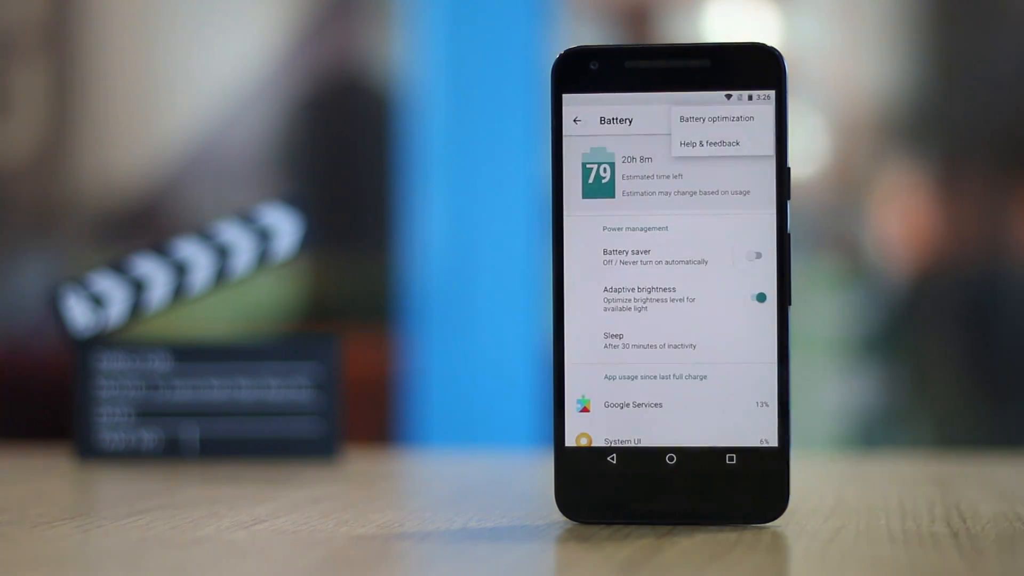
# Step: View Battery optimization and switch the list filter from Not optimized
pyautogui.click(716, 118)
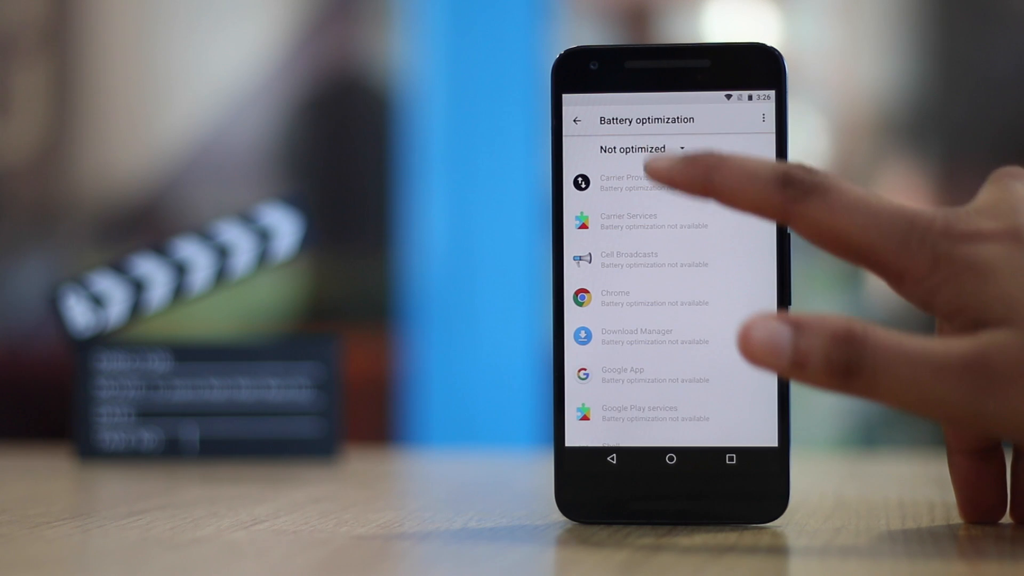
pyautogui.click(641, 149)
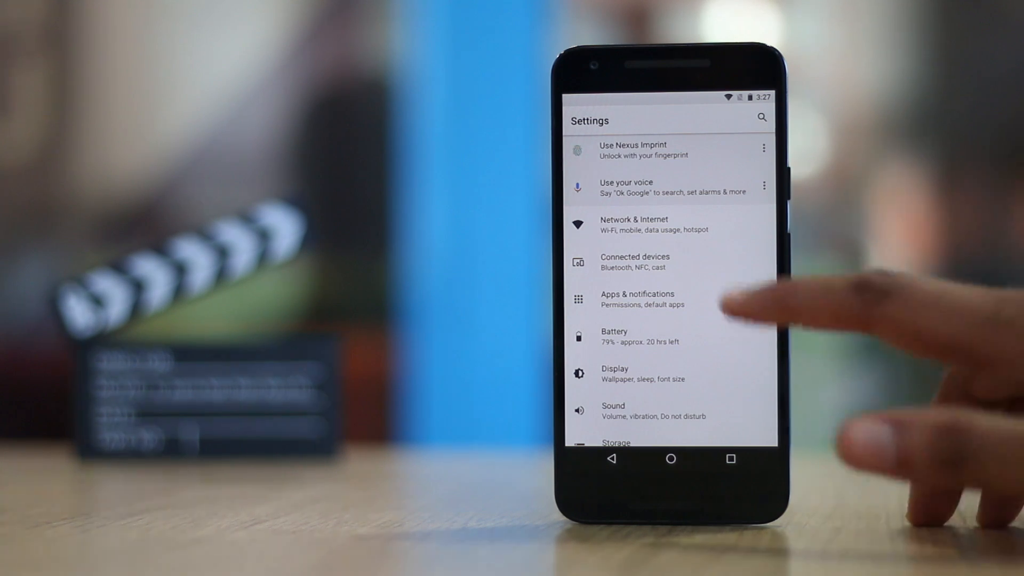
# Step: Visit the Support page, return to Settings, and enter the System settings
pyautogui.click(633, 224)
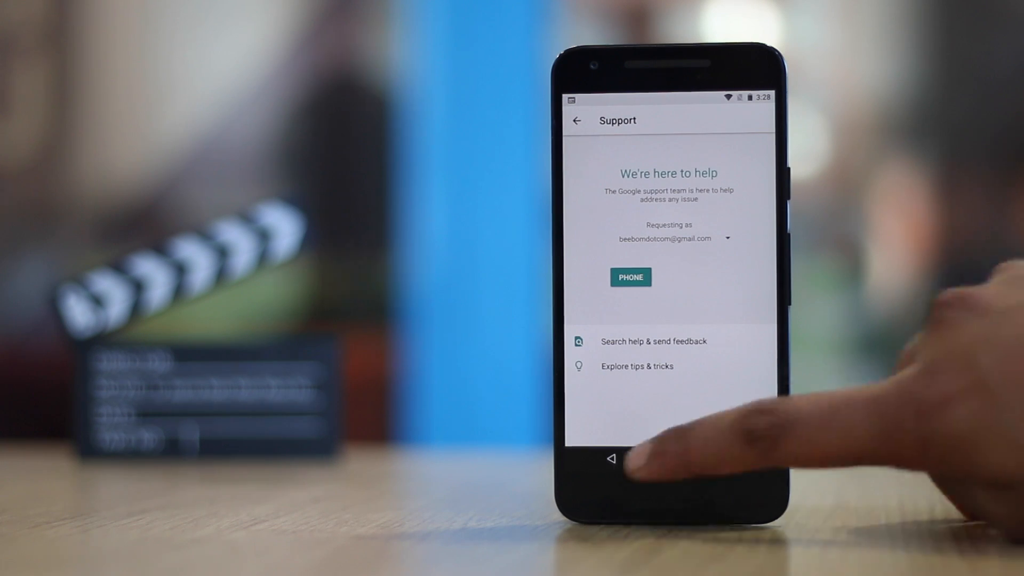
pyautogui.click(610, 458)
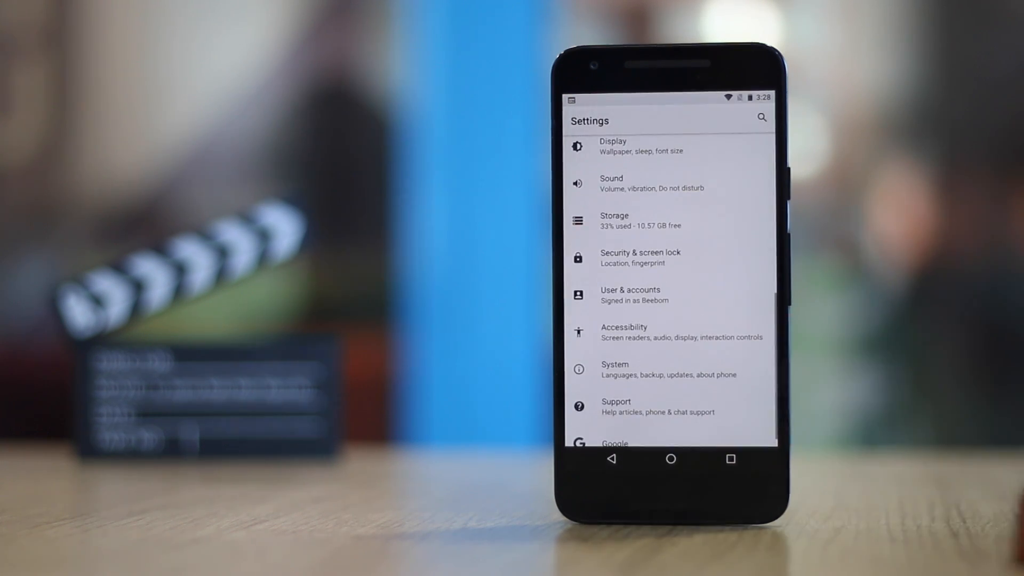
pyautogui.click(614, 369)
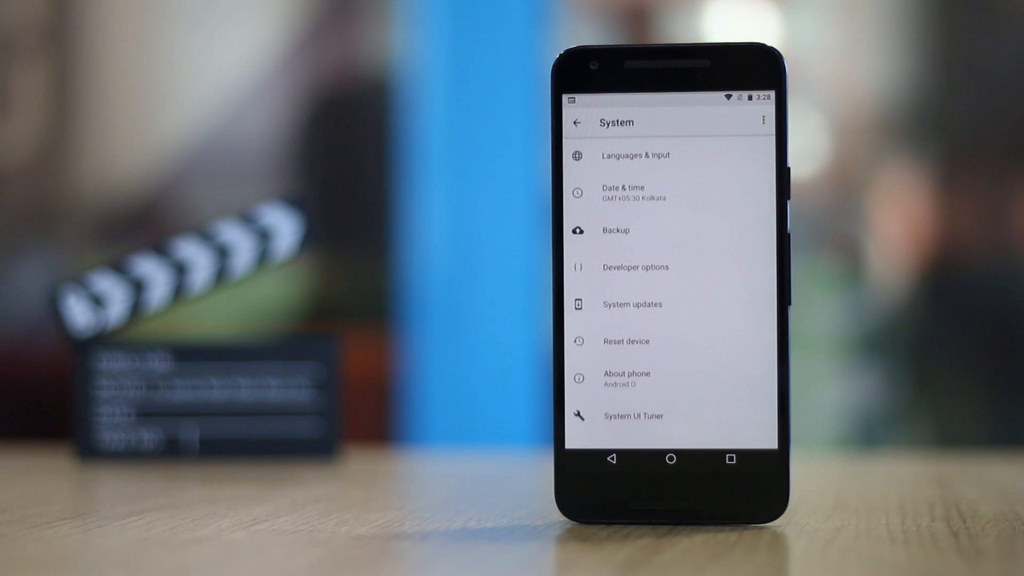
pyautogui.click(669, 458)
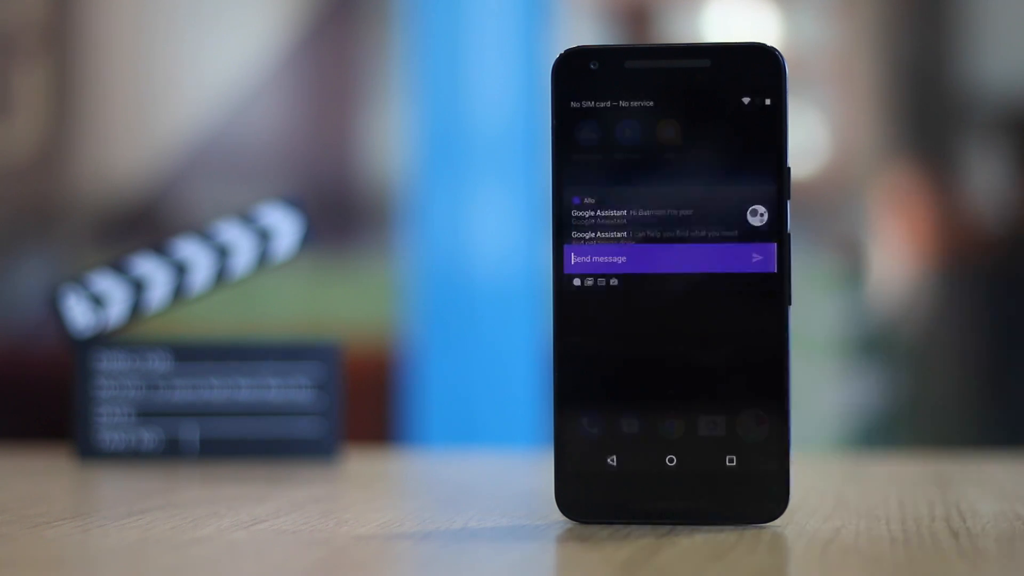
# Step: Start an inline reply to the Google Assistant Allo message from the lock screen
pyautogui.click(653, 258)
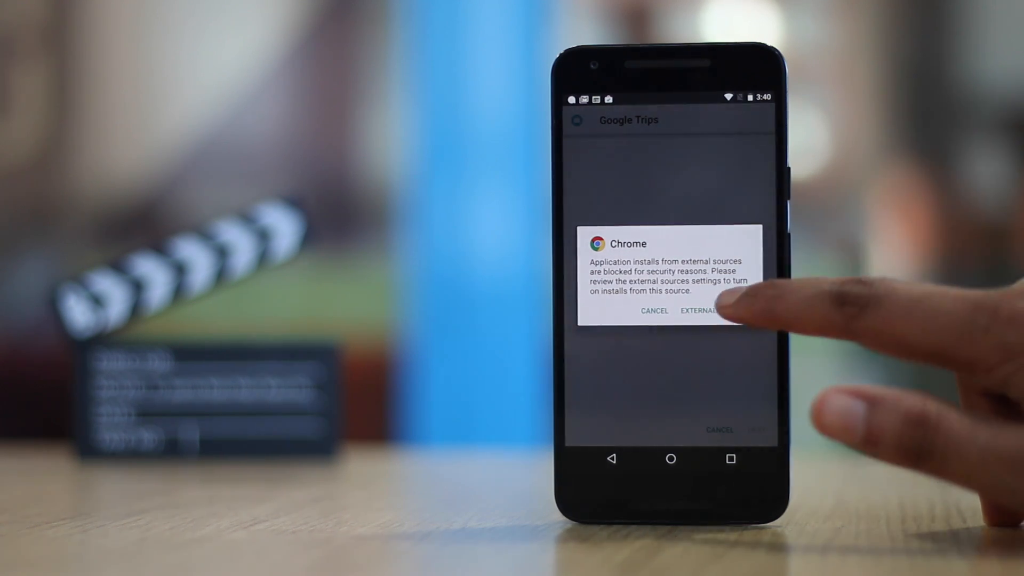
# Step: Trust Chrome as an install source and launch the Google Trips APK from Downloads
pyautogui.click(701, 310)
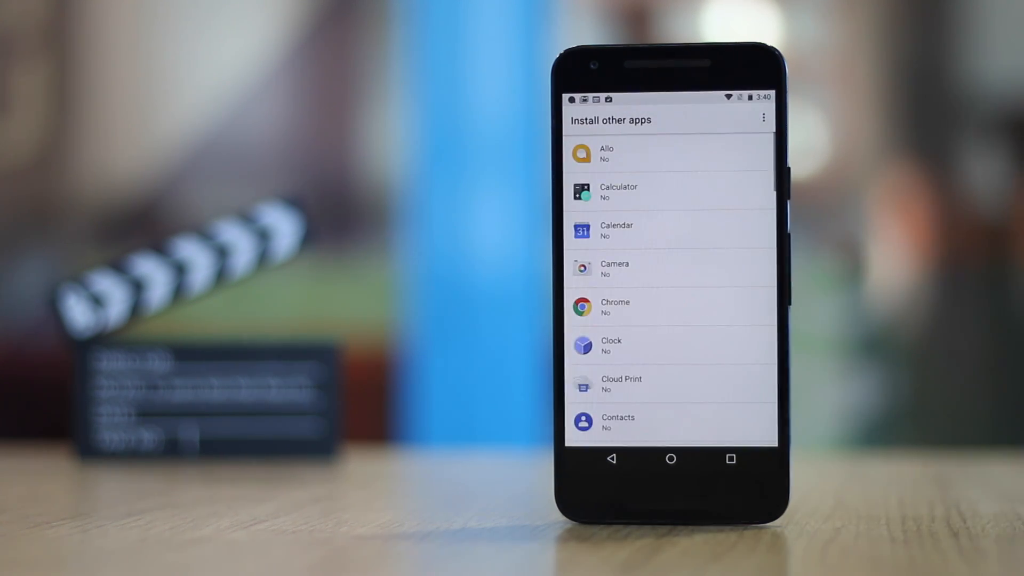
pyautogui.click(666, 307)
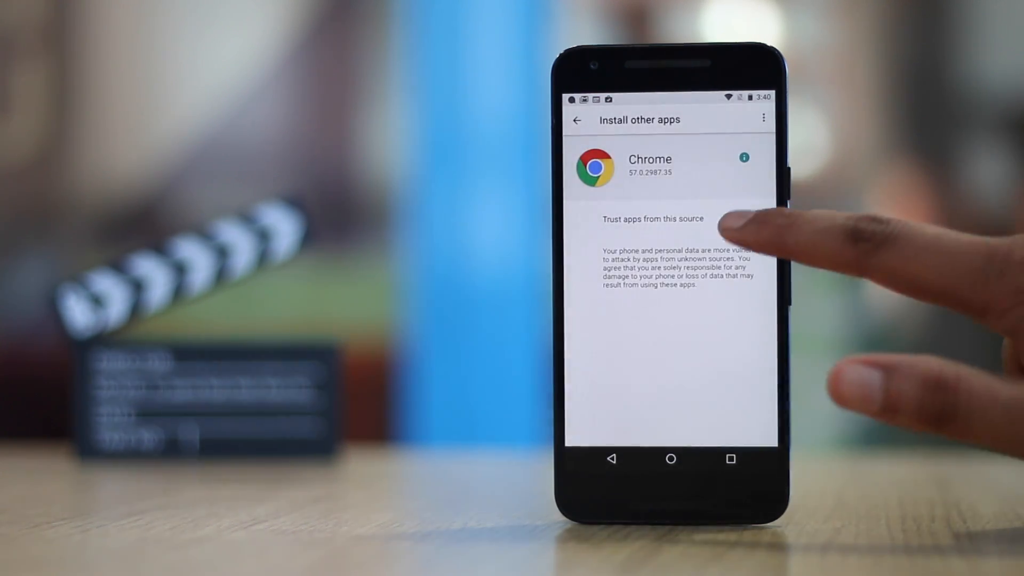
pyautogui.click(755, 218)
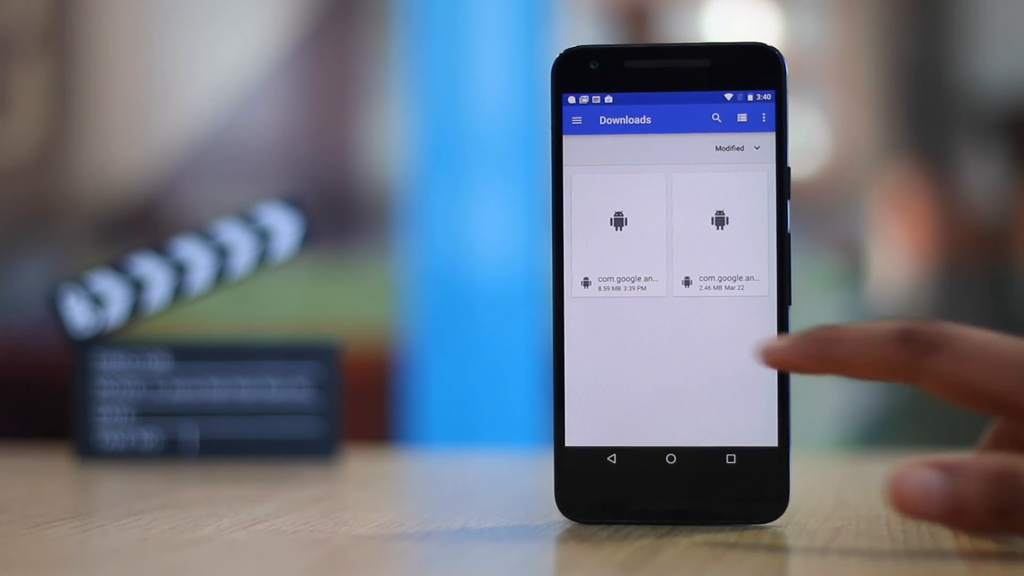
pyautogui.click(618, 235)
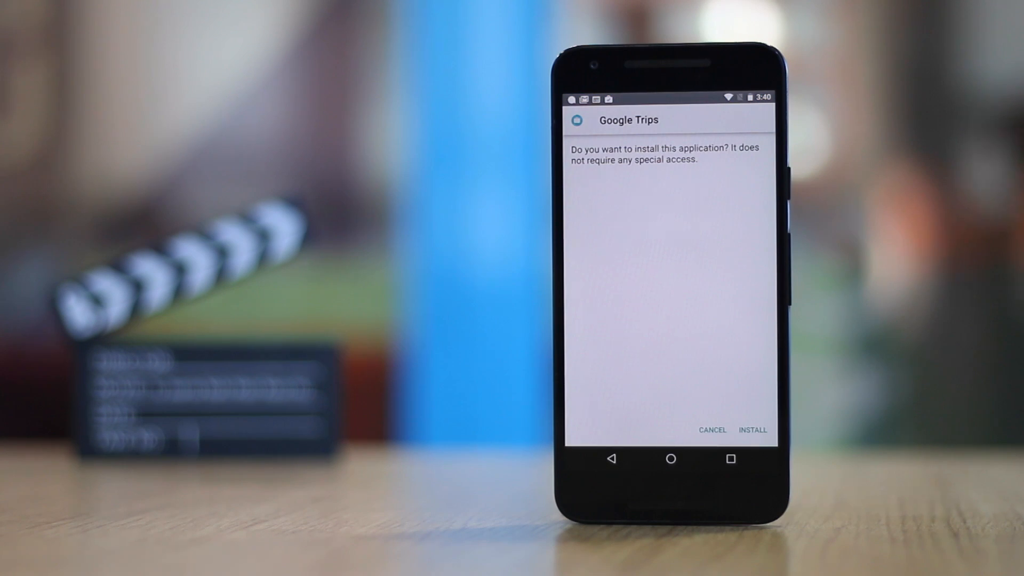